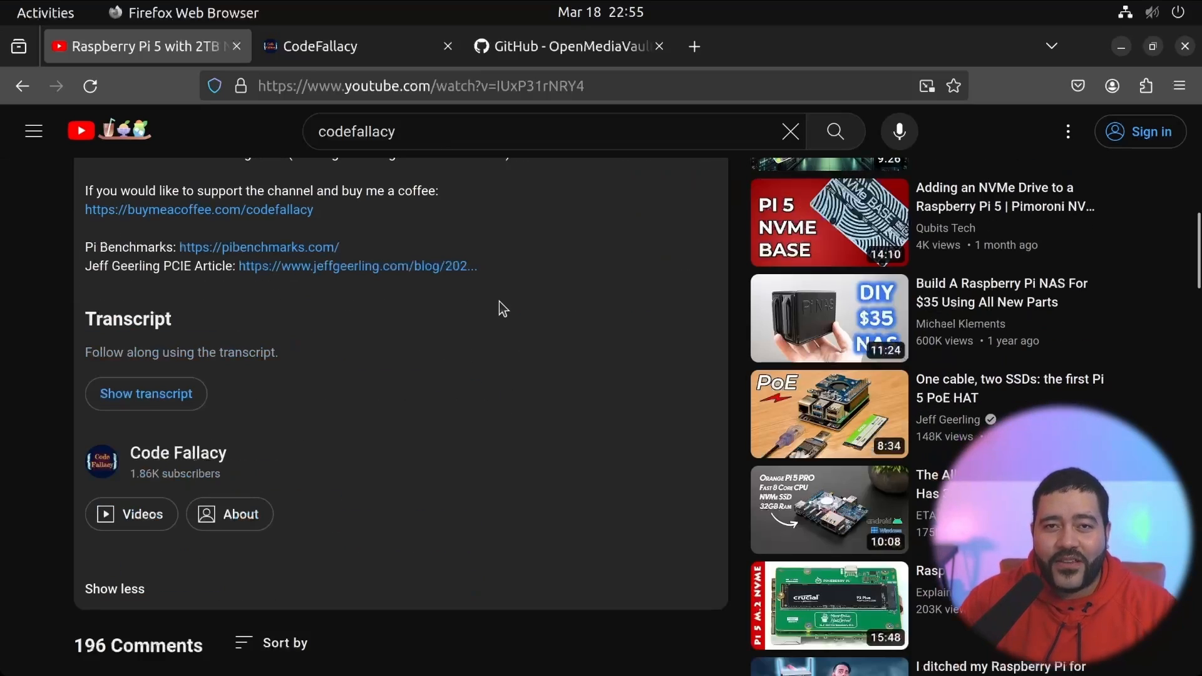
# Scroll up on the Raspberry Pi 5 video, then switch to the CodeFallacy Buy Me a Coffee tab.
pyautogui.scroll(3)
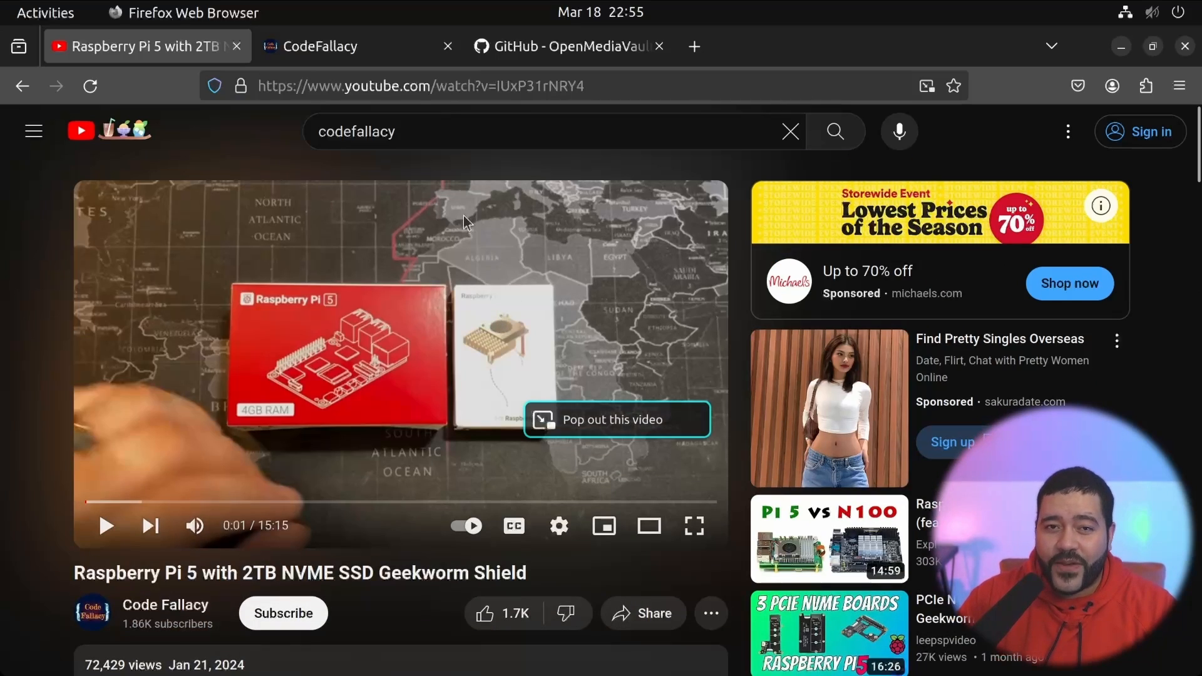
pyautogui.click(348, 46)
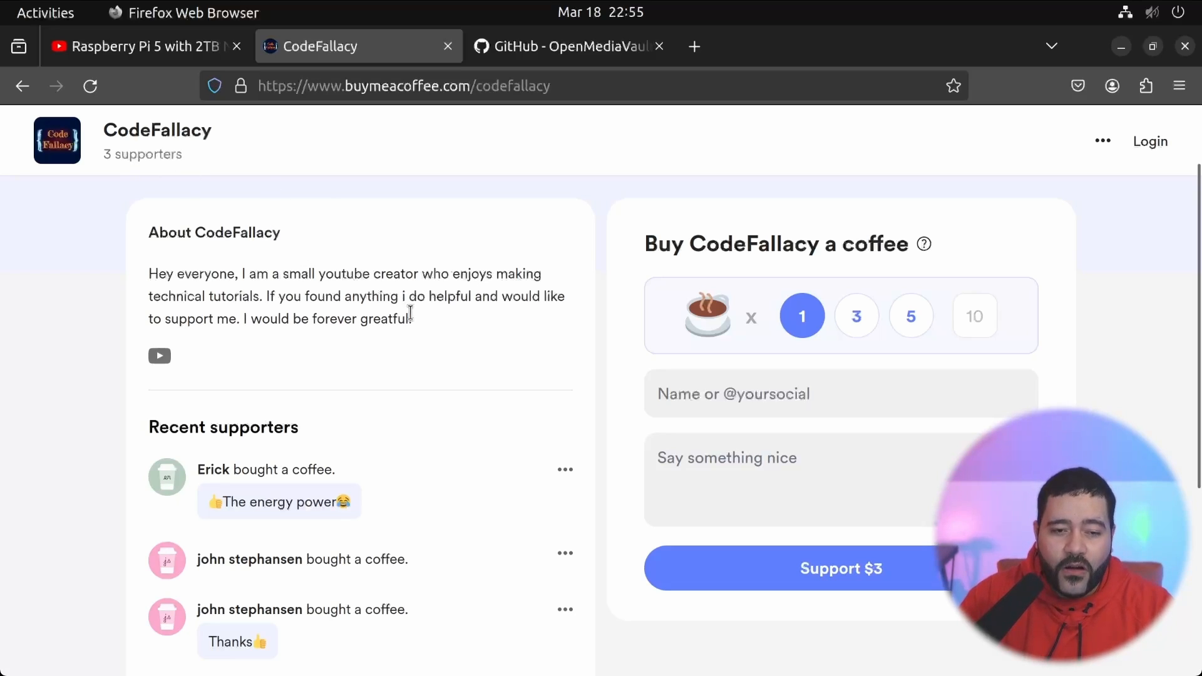
pyautogui.moveTo(336, 470)
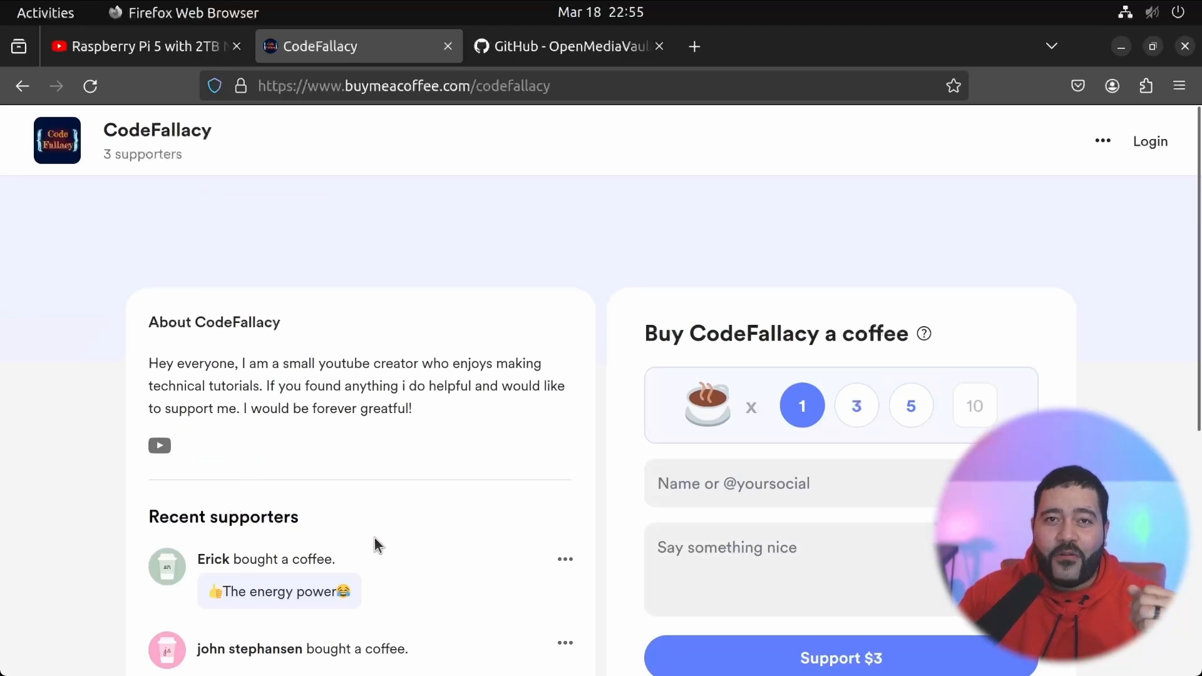
pyautogui.moveTo(428, 515)
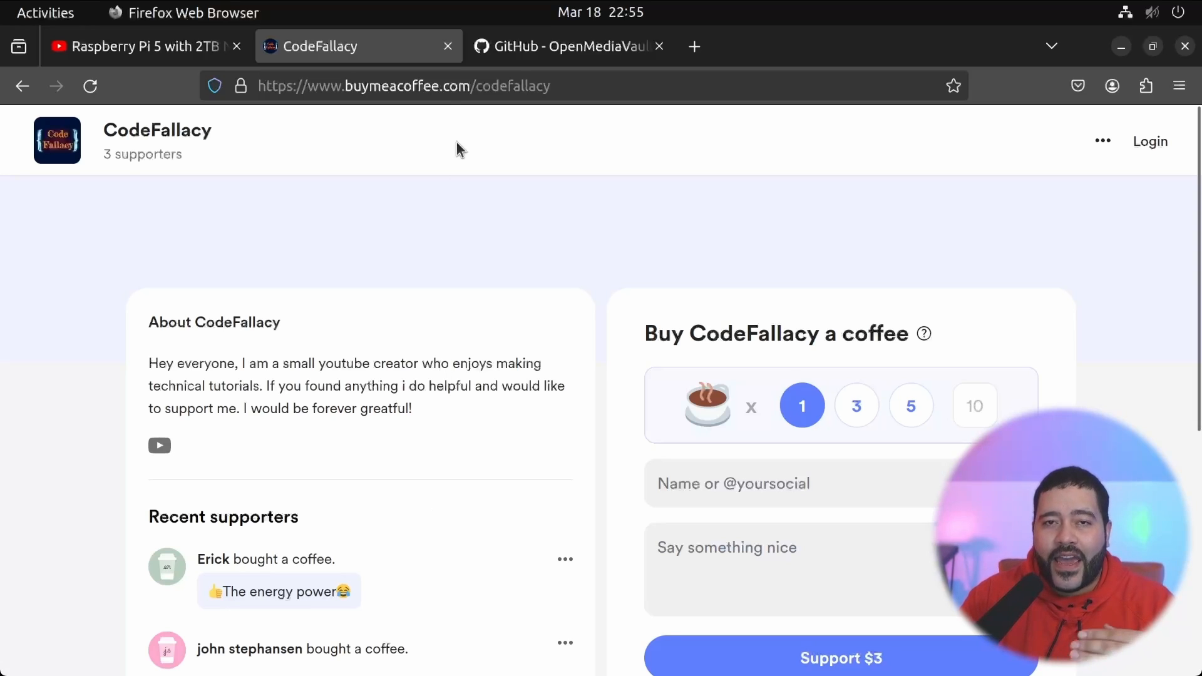
pyautogui.moveTo(470, 185)
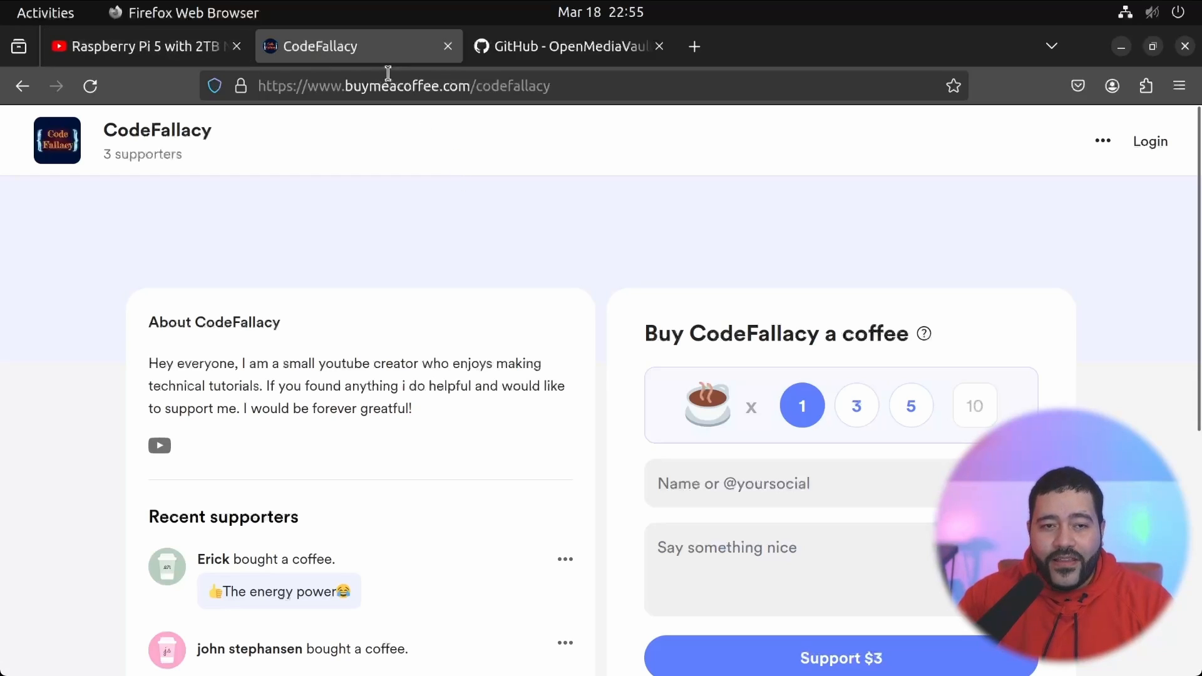
# Switch back to the 'Raspberry Pi 5 with 2TB NVME SSD Geekworm Shield' YouTube tab.
pyautogui.click(142, 46)
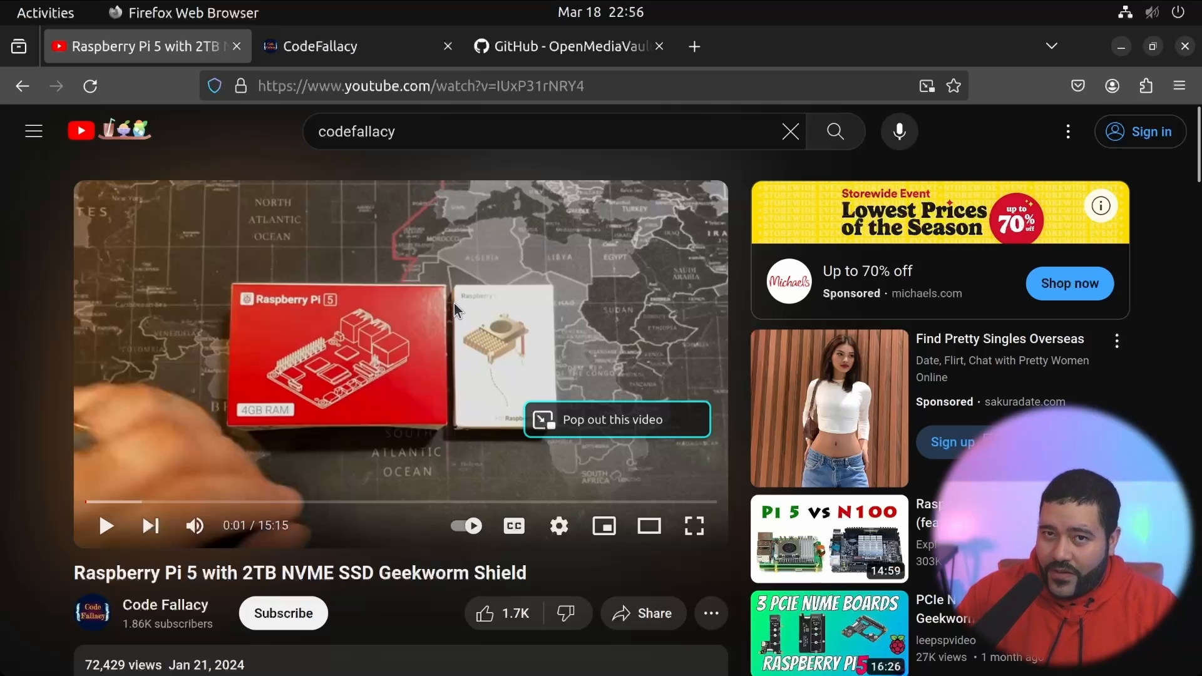
pyautogui.moveTo(6, 571)
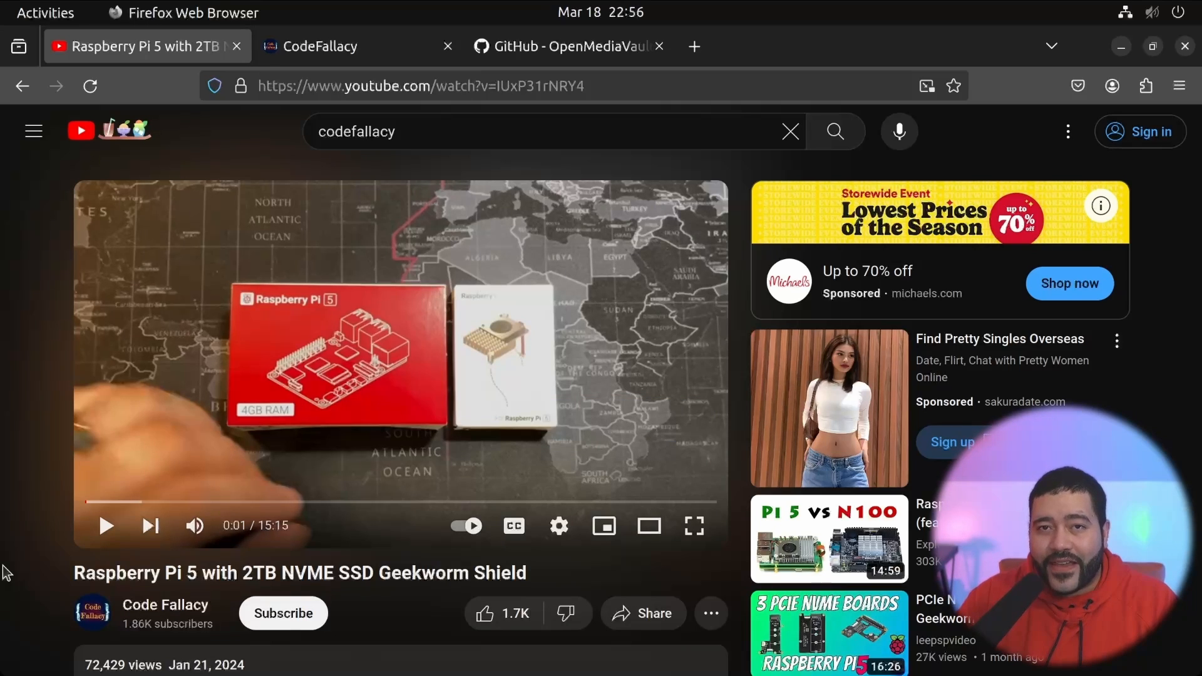